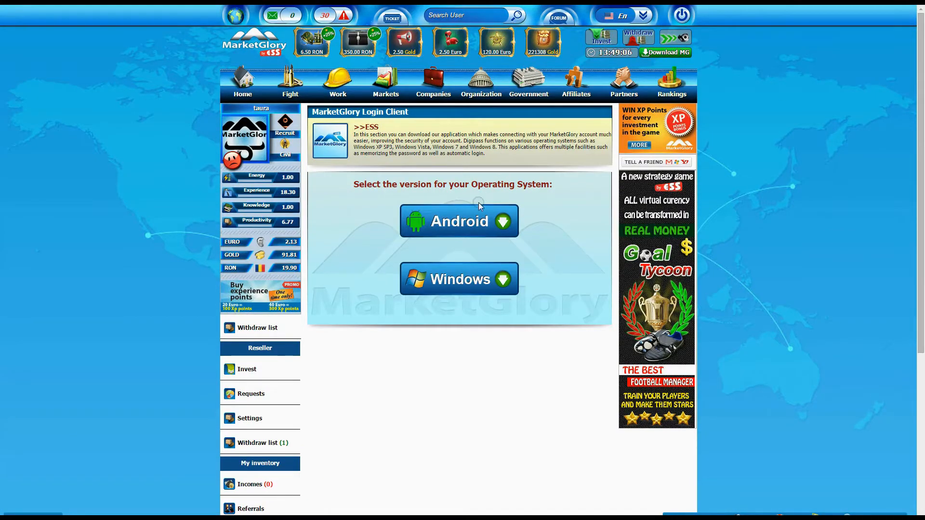
mouse_move(458, 280)
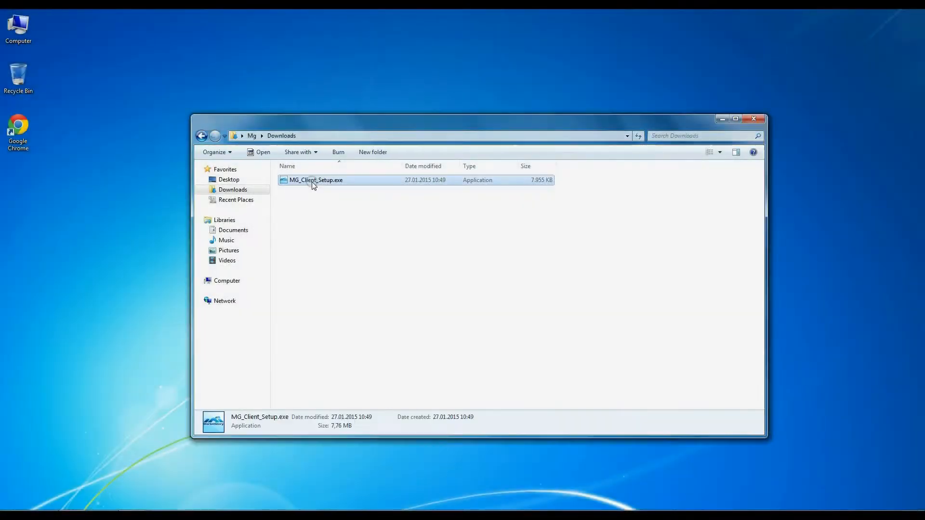
- Run MG_Client_Setup.exe, accept the license, keep the default destination and install the login client
double_click(315, 180)
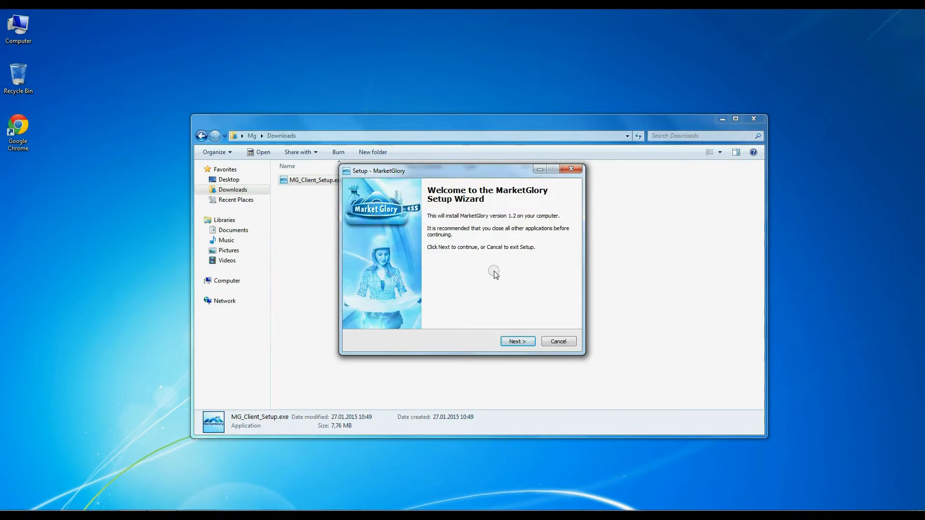
left_click(517, 341)
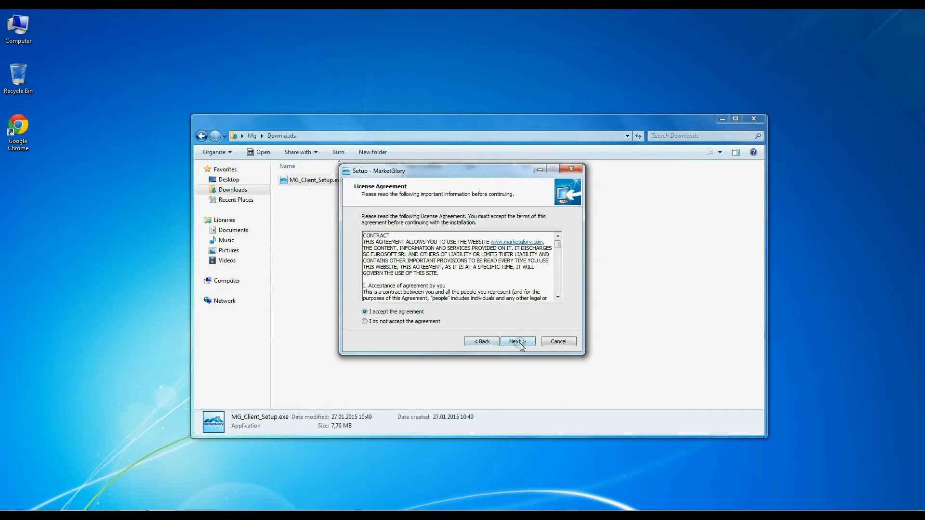
left_click(516, 342)
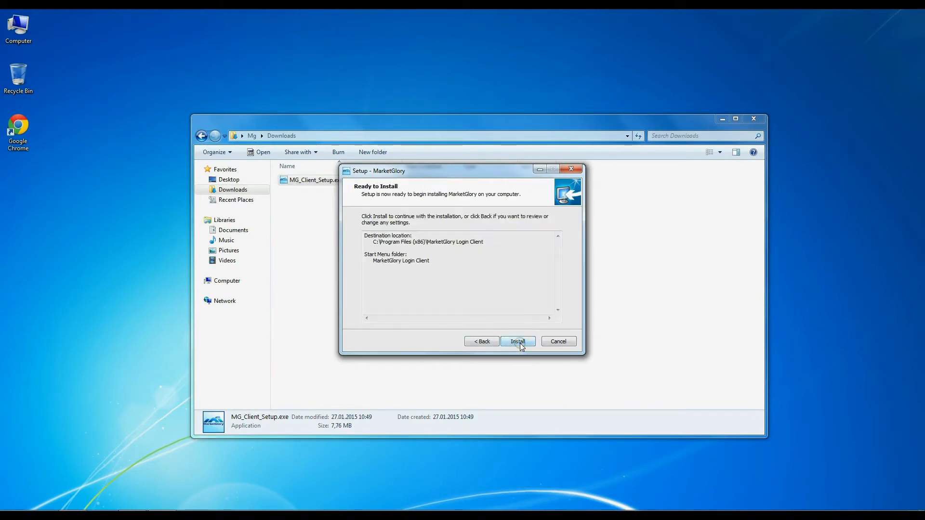
left_click(516, 341)
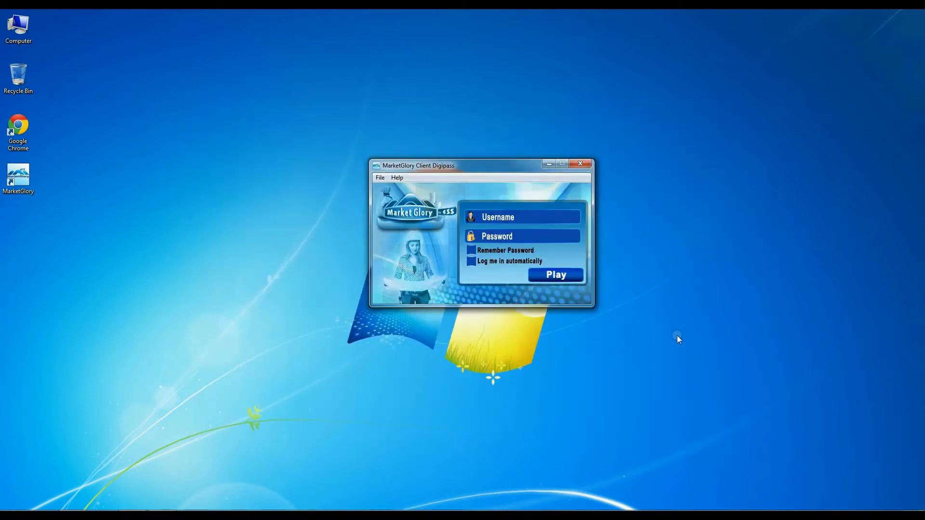
- Enter username 'taura' and the password, with Remember Password and automatic login enabled
left_click(522, 217)
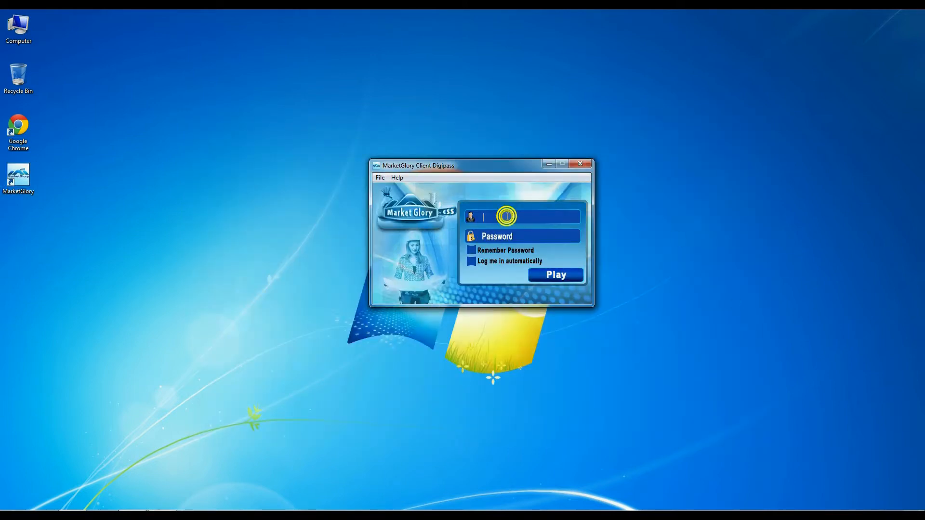
type("taura")
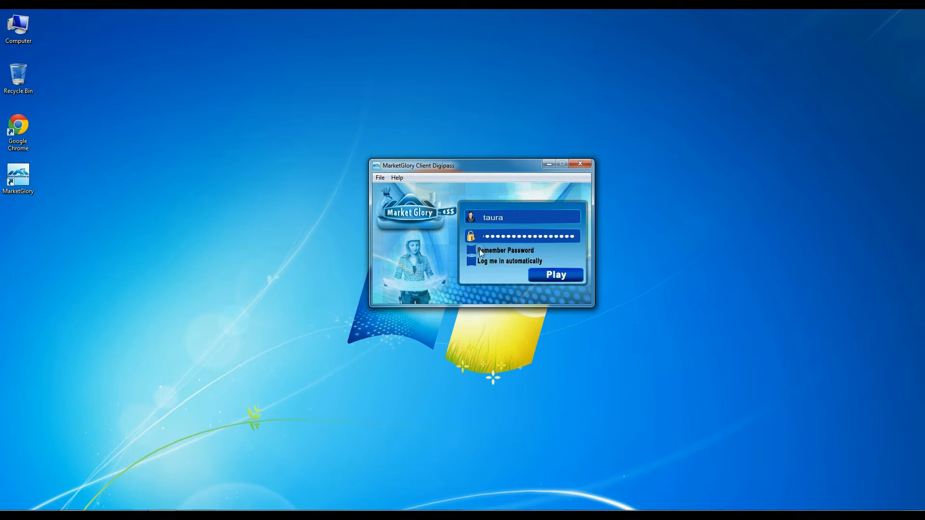
left_click(471, 250)
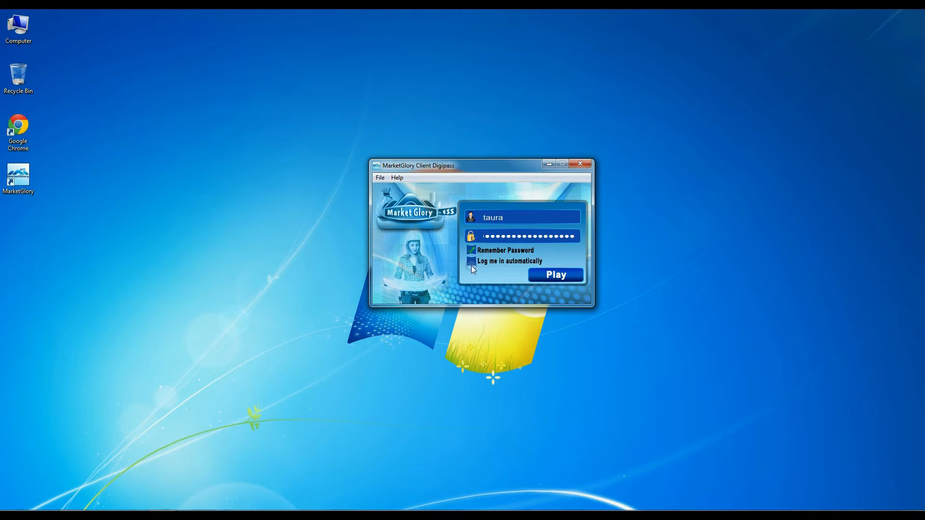
left_click(554, 275)
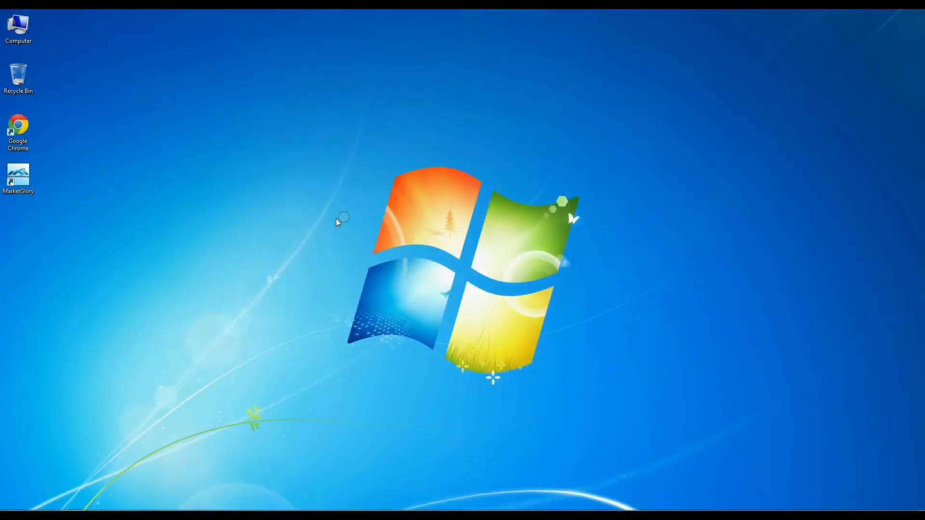
- Relaunch MarketGlory from the desktop shortcut so the saved login opens the account's article pages
double_click(18, 177)
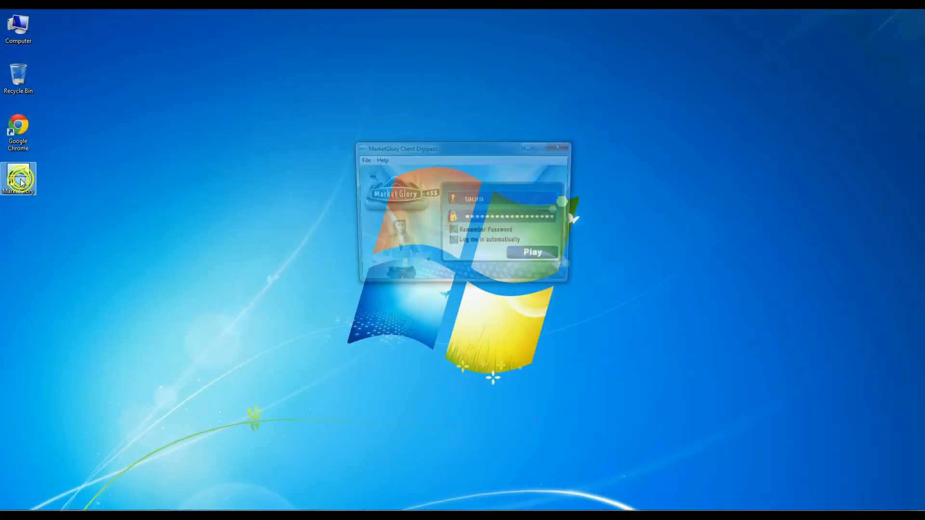
left_click(530, 251)
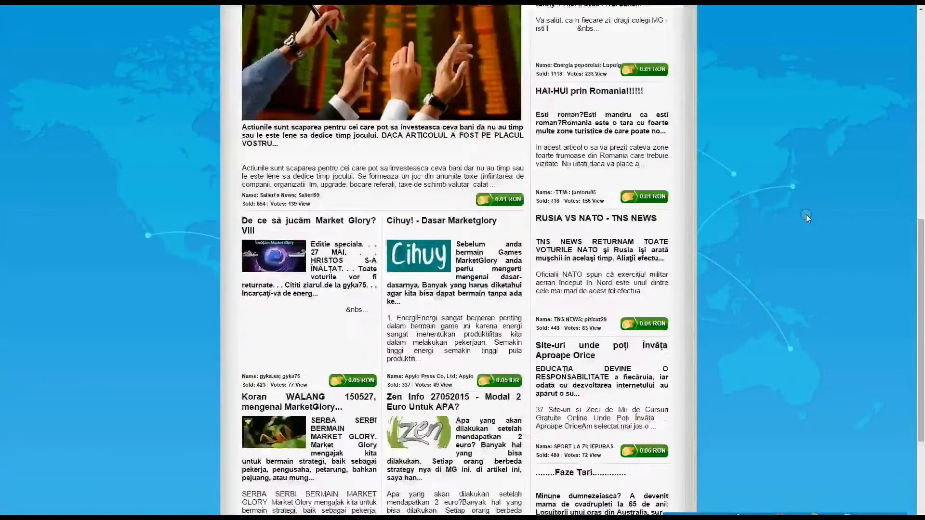